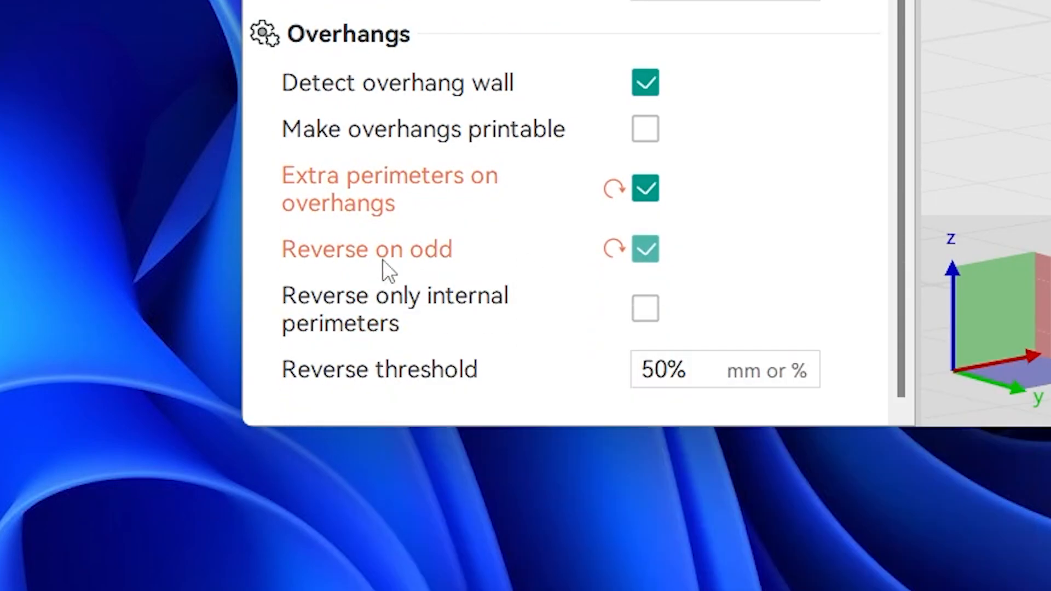
mouse_move(538, 305)
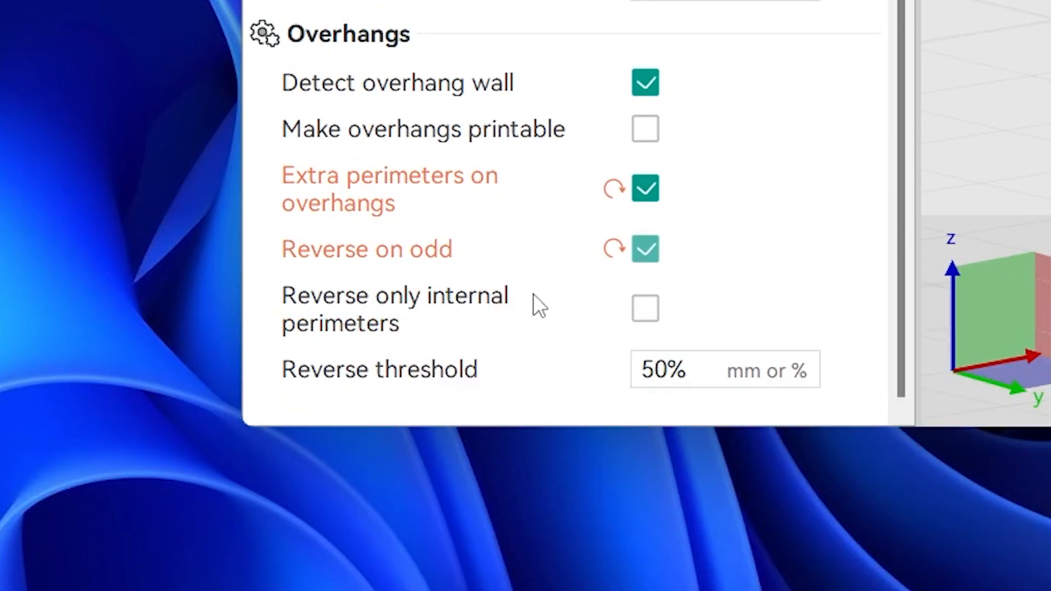